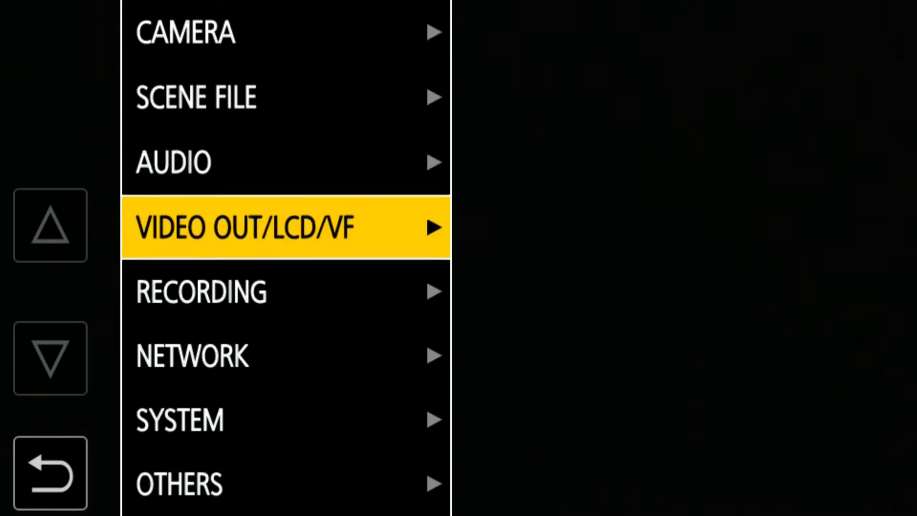
# - Choose WLAN under NETWORK > DEVICE SEL and enter WLAN PROPERTY
pyautogui.click(50, 357)
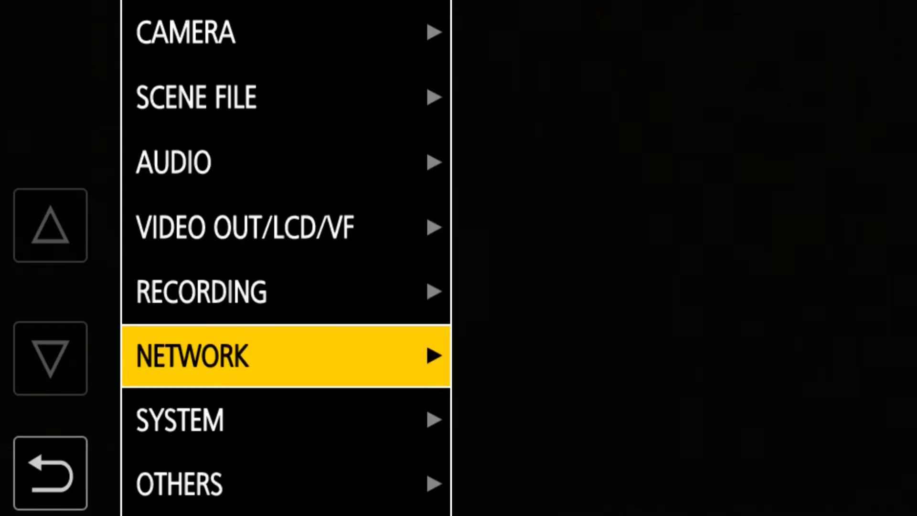
pyautogui.click(284, 355)
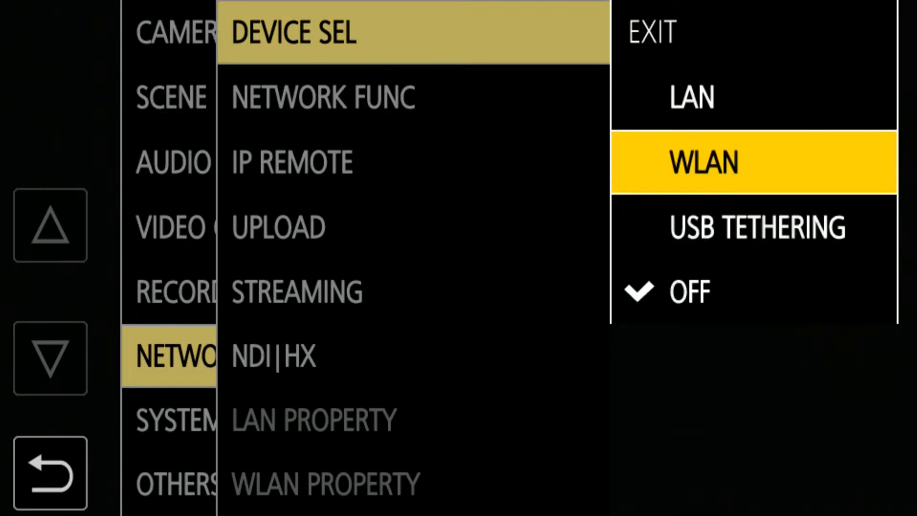
pyautogui.click(701, 162)
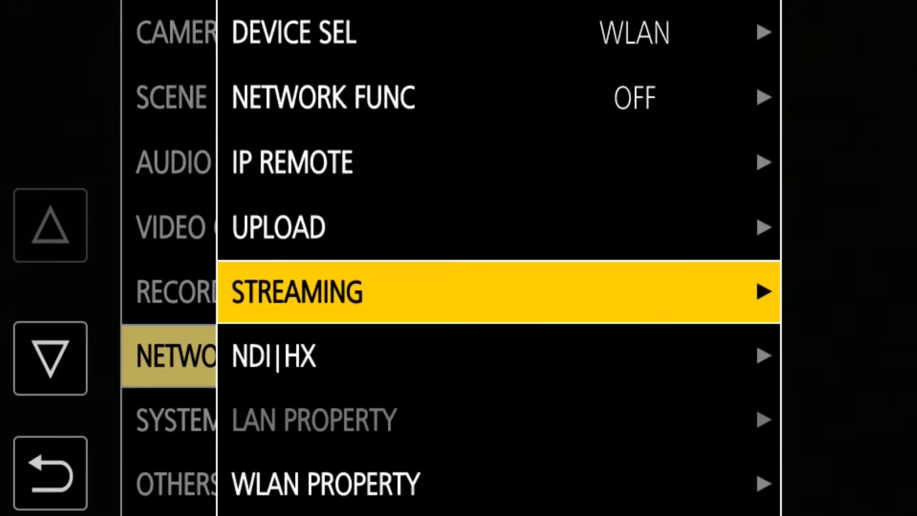
pyautogui.click(49, 357)
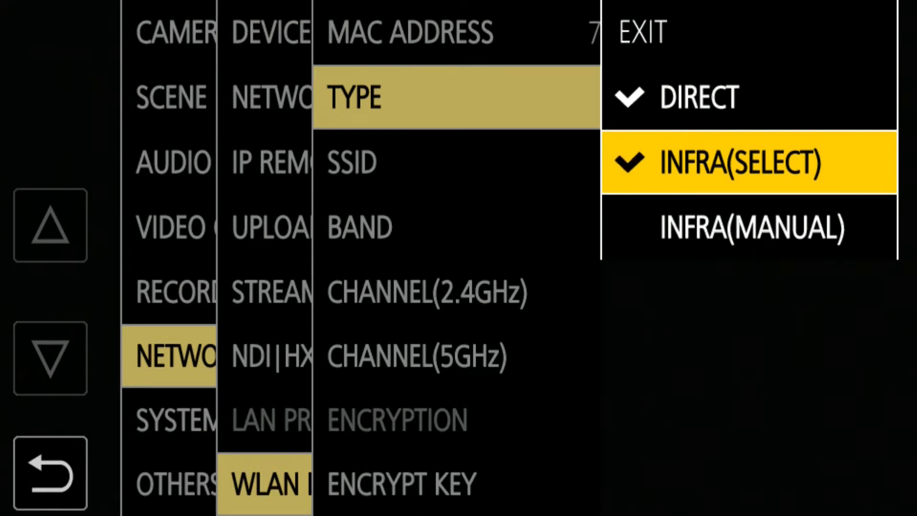
# - Select INFRA(SELECT) as the WLAN connection type
pyautogui.click(743, 163)
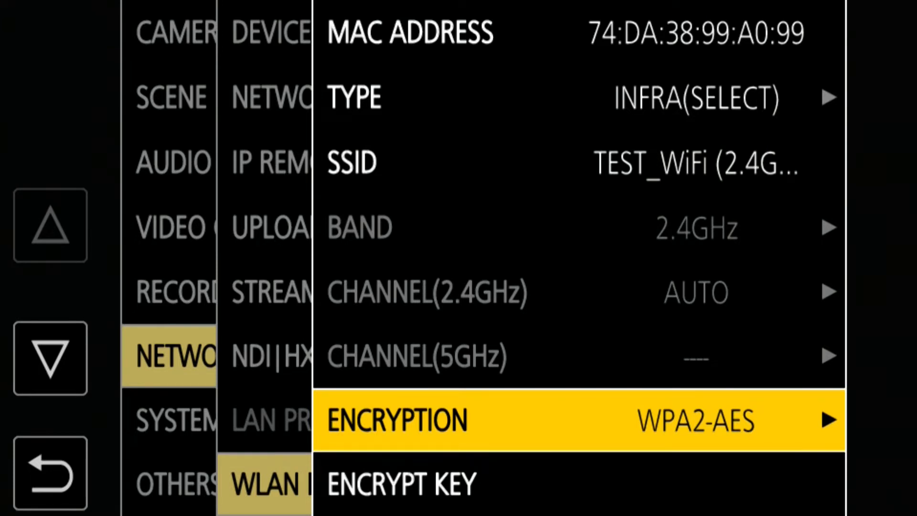
# - Enter and confirm the Wi-Fi encryption key on the on-screen keyboard
pyautogui.click(50, 357)
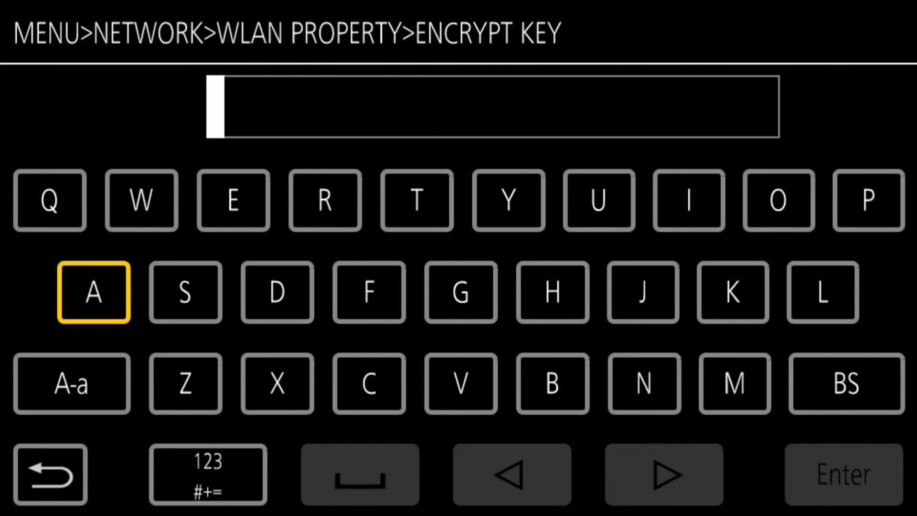
pyautogui.click(207, 474)
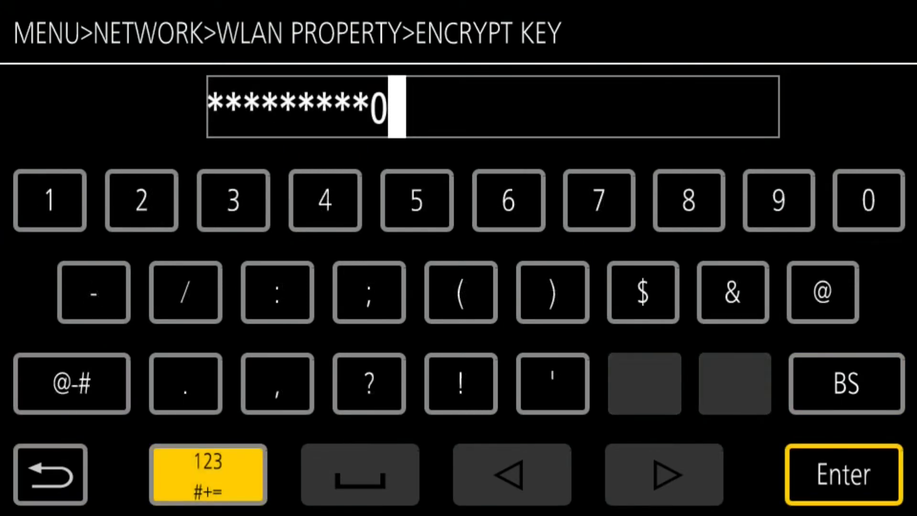
pyautogui.click(842, 472)
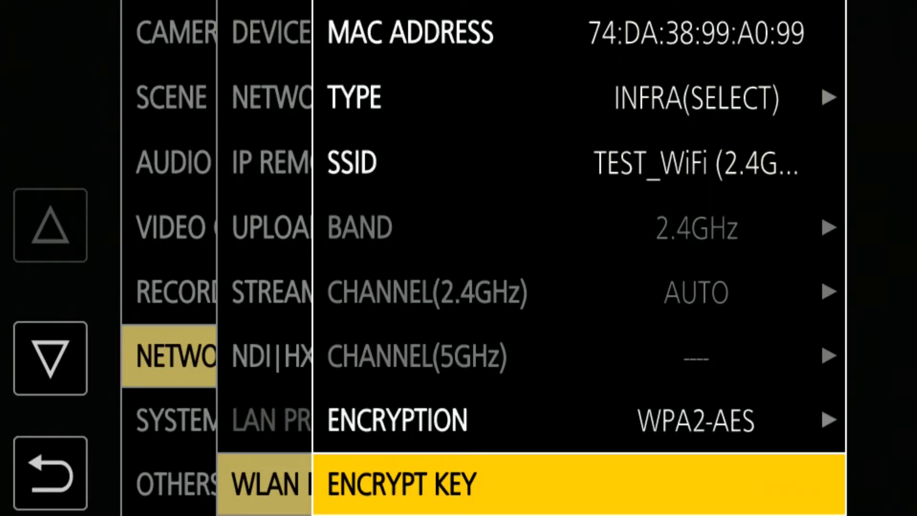
# - Set the IPv4 IP address to 192.168.0.35
pyautogui.scroll(-3)
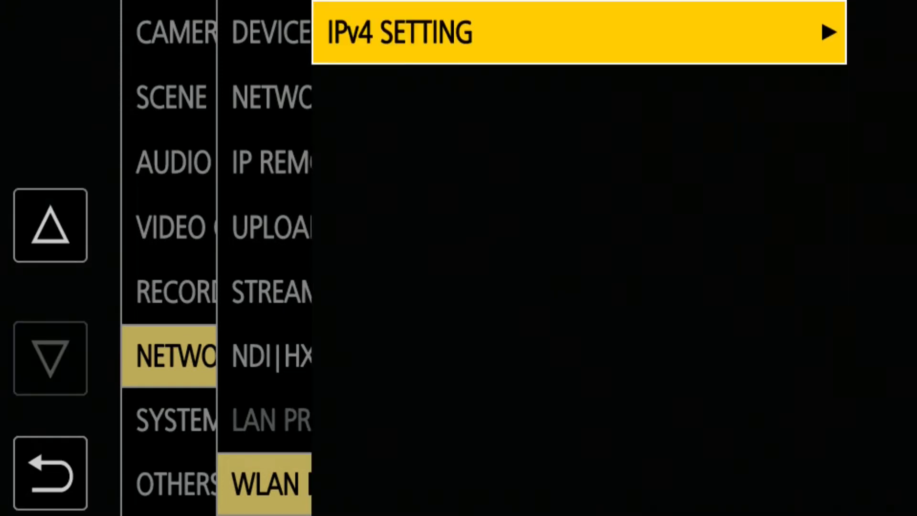
pyautogui.click(579, 32)
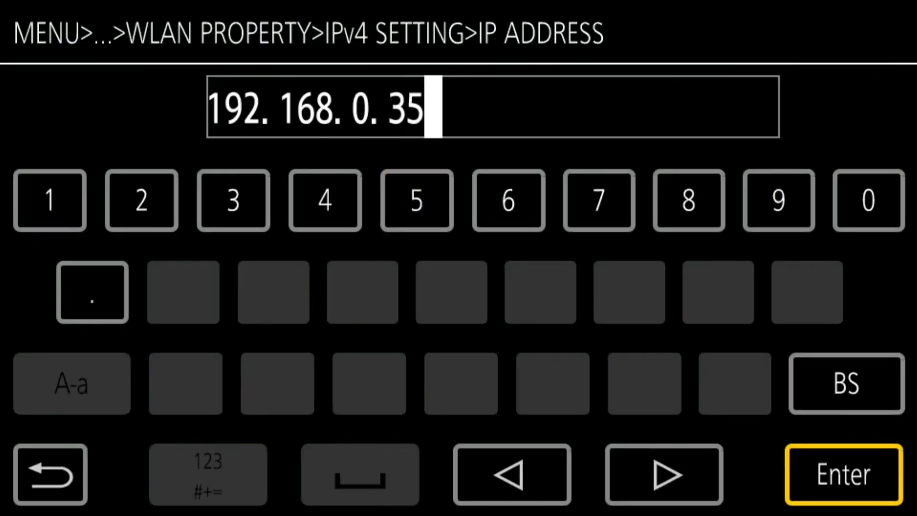
pyautogui.click(842, 474)
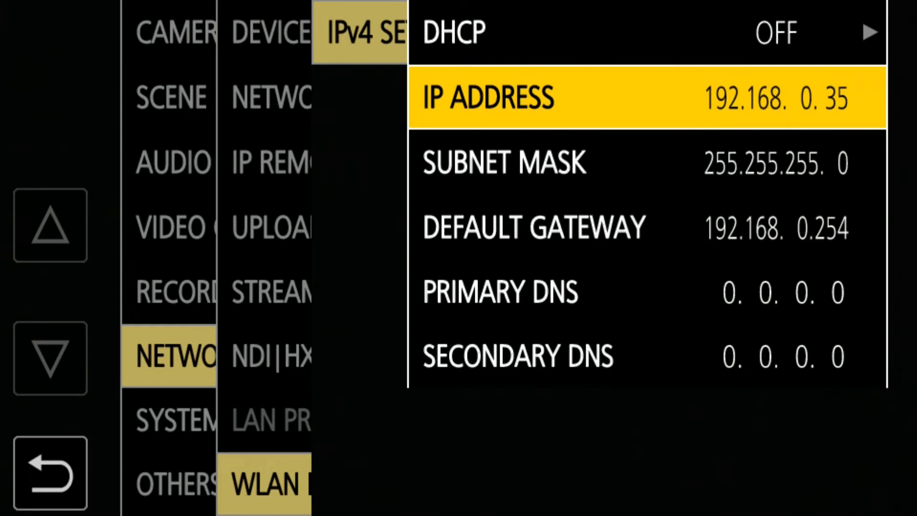
# - Back out of the IPv4 settings to the main MENU list
pyautogui.click(49, 473)
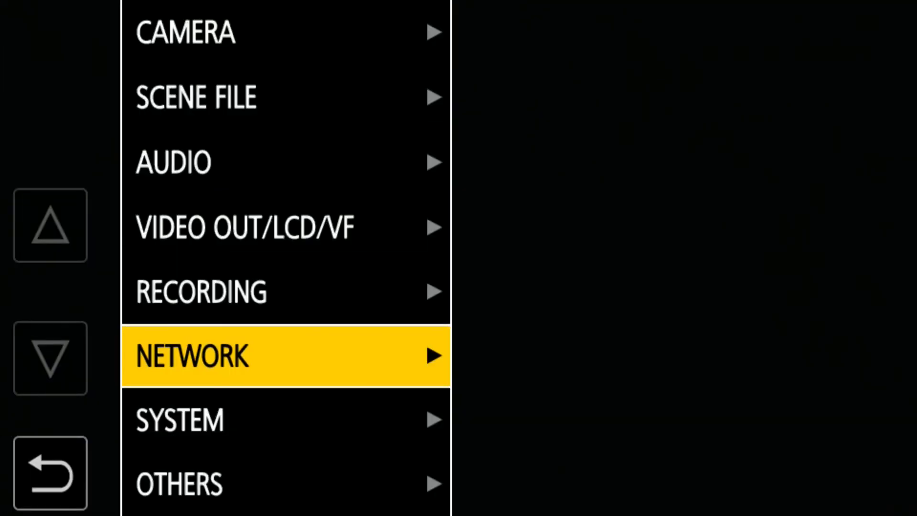
# - Set NETWORK FUNC to STREAMING and review RTSP format and port 554
pyautogui.click(283, 355)
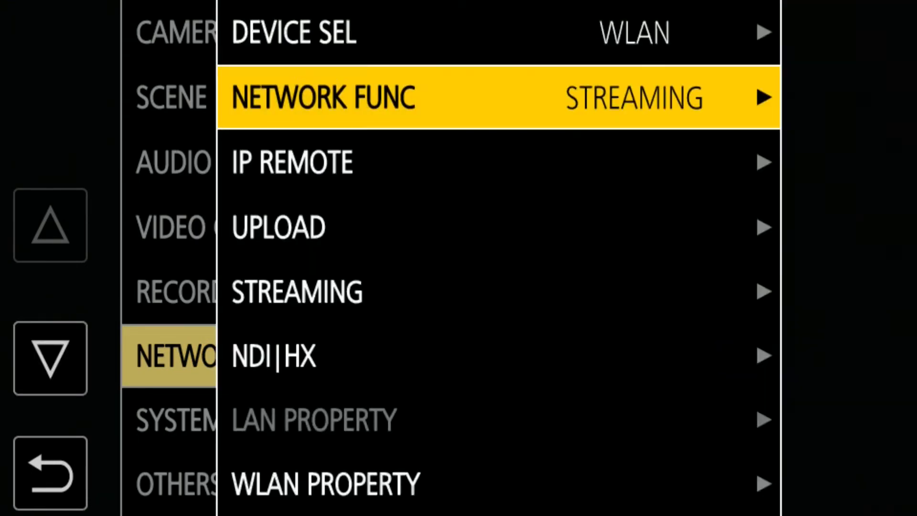
pyautogui.click(50, 358)
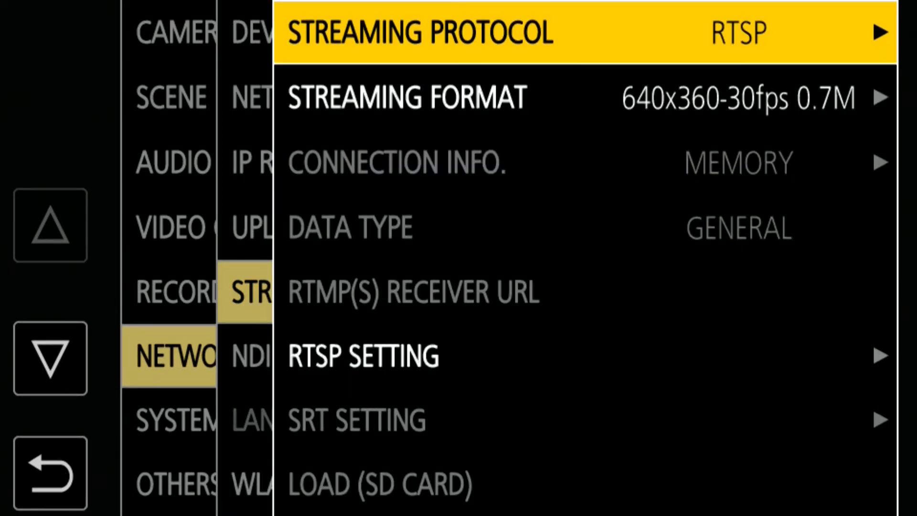
pyautogui.click(50, 358)
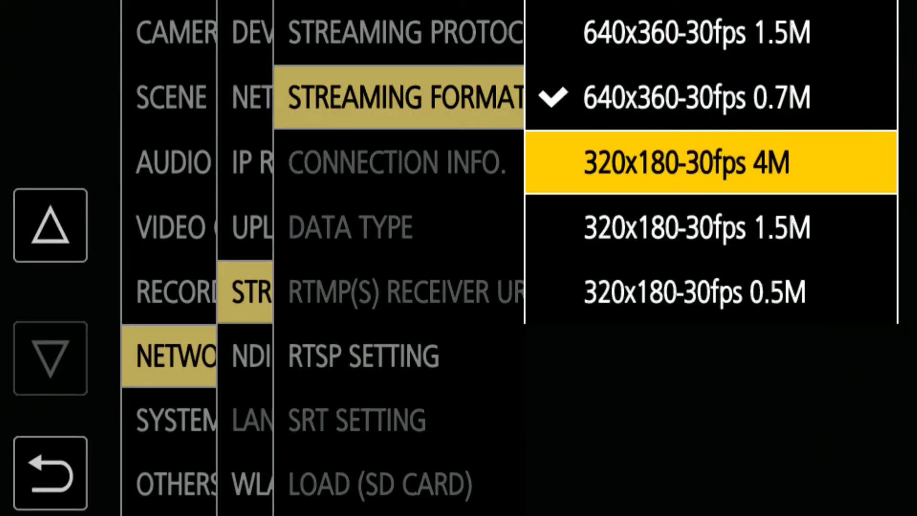
pyautogui.scroll(3)
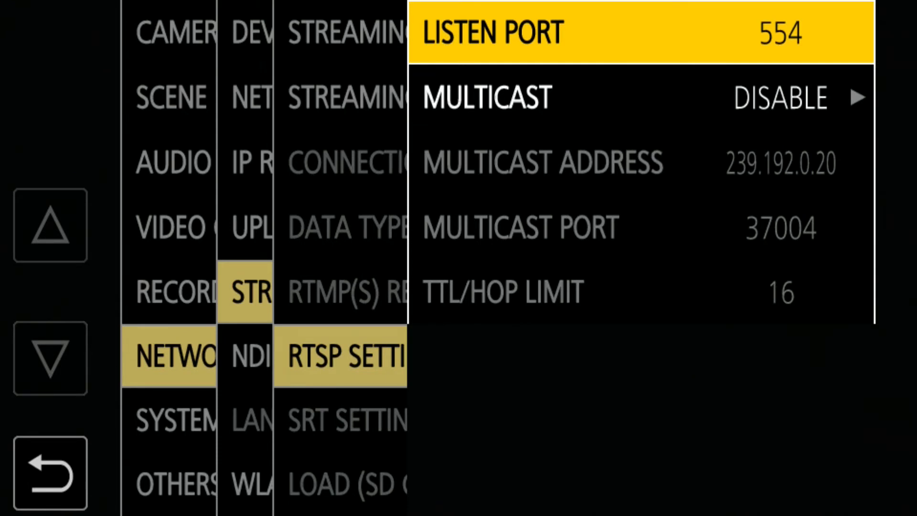
pyautogui.click(49, 471)
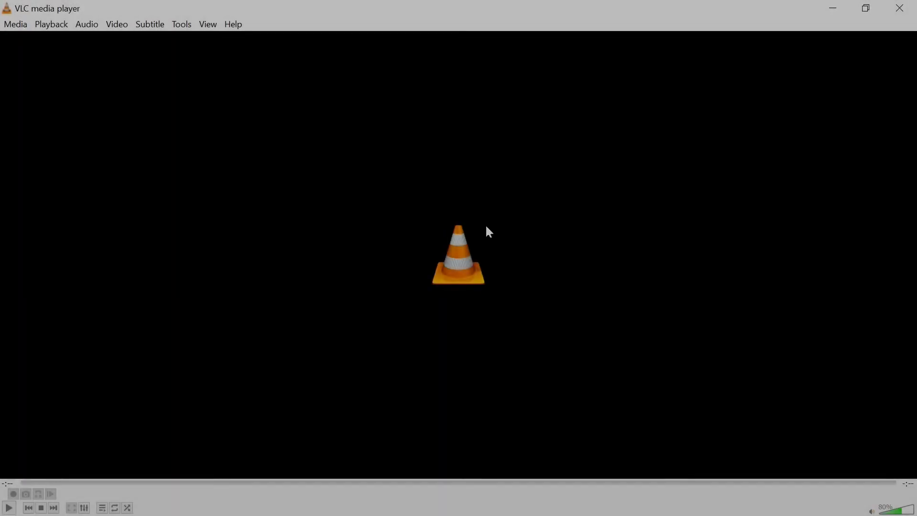
# - Enter rtsp://192.168.0.35/stream as VLC's network stream URL
pyautogui.click(15, 24)
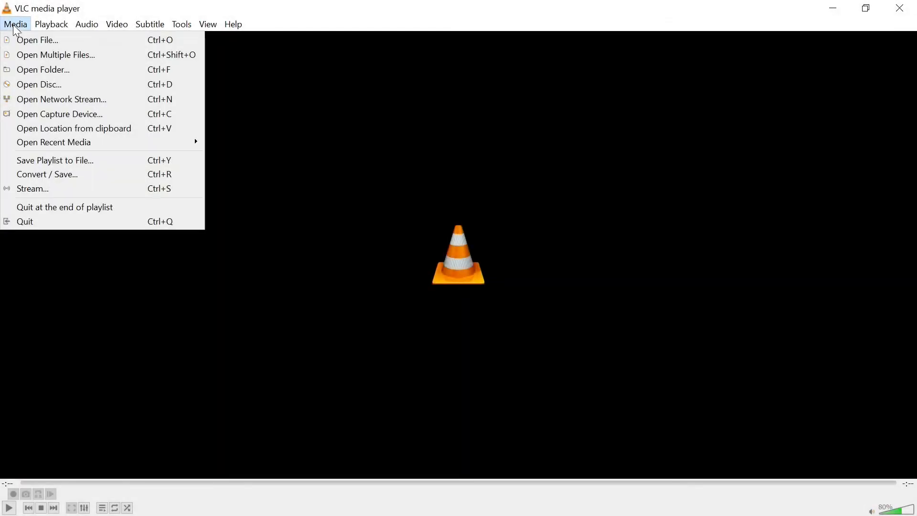
pyautogui.click(61, 99)
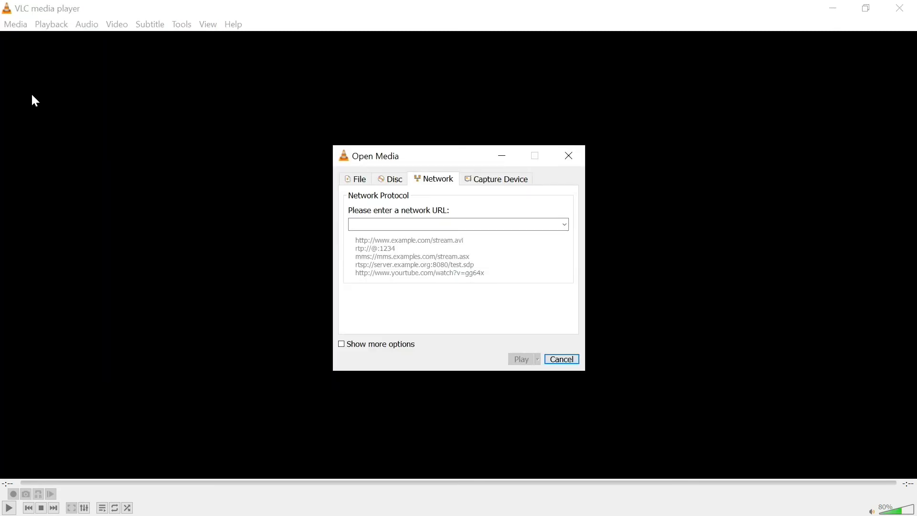
pyautogui.write('rtsp://192.168.0.35/stream')
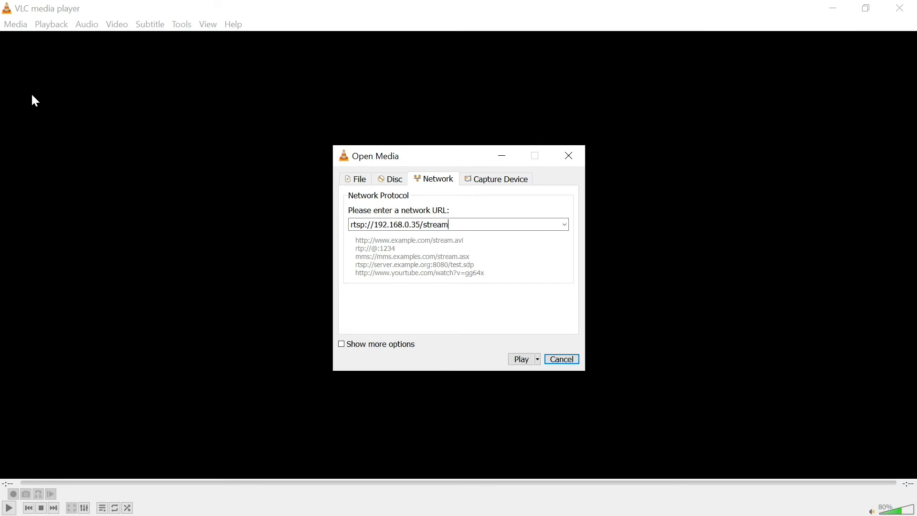
pyautogui.moveTo(520, 358)
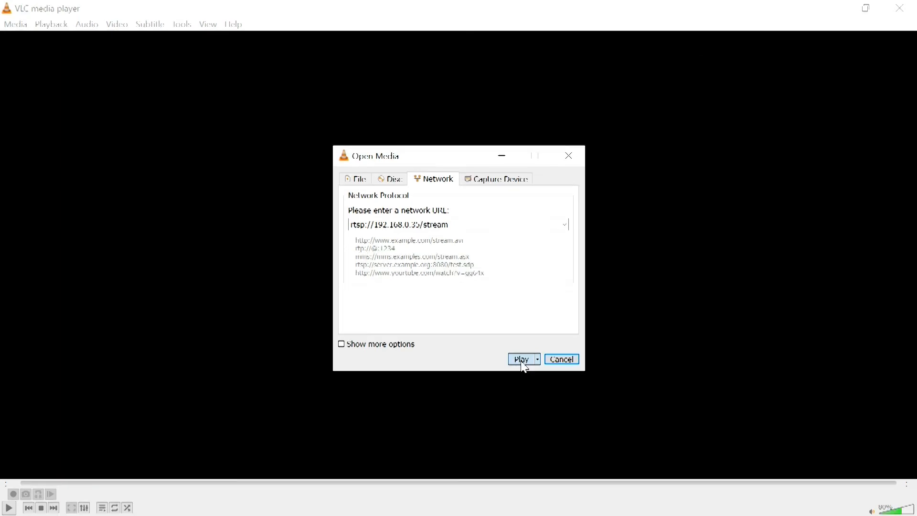
# - Change the URL to rtsp://192.168.0.35:50000/stream and play it
pyautogui.click(521, 359)
pyautogui.write(':500')
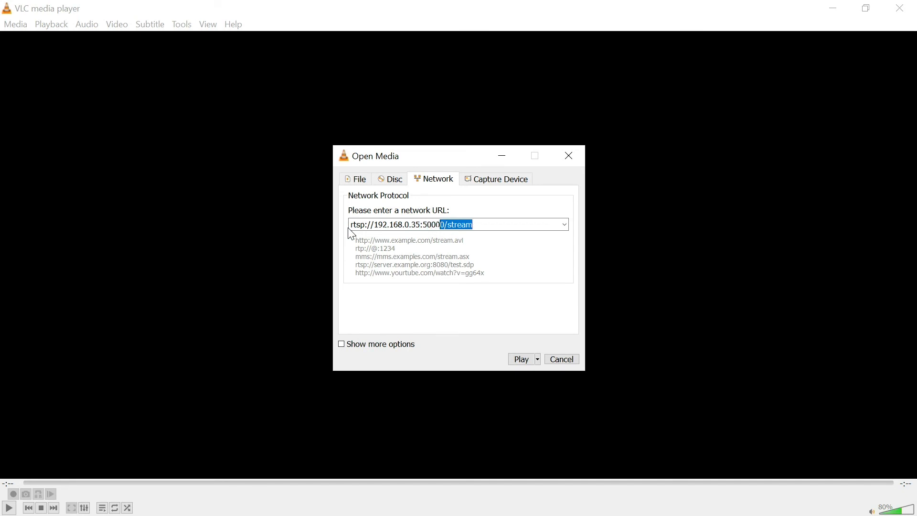
pyautogui.write('0/stream')
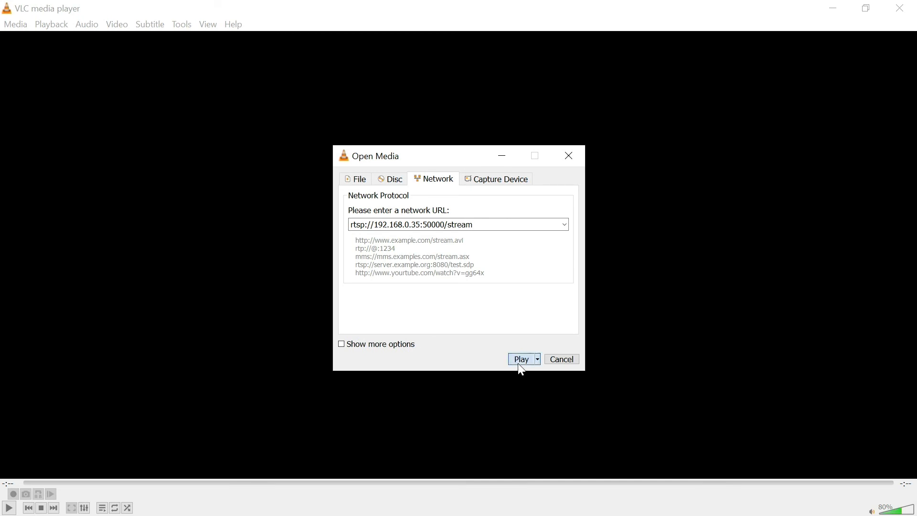
pyautogui.click(520, 358)
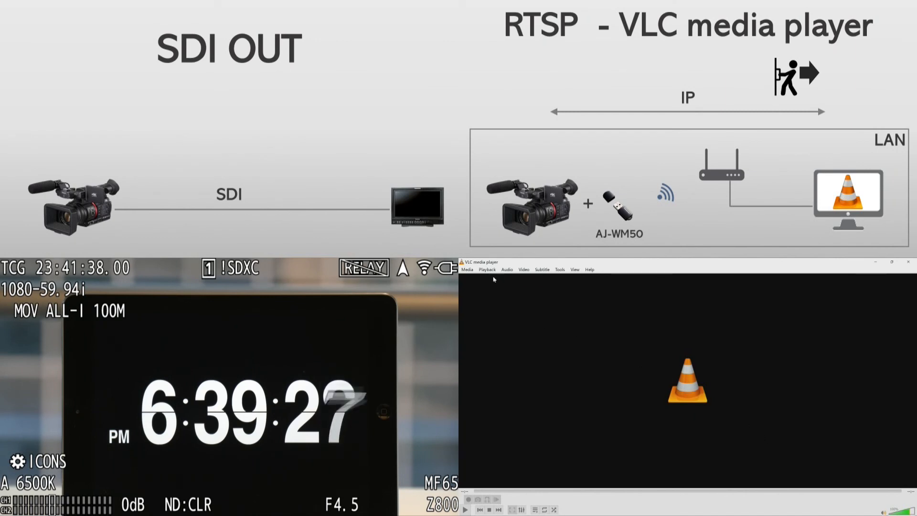
# - Reopen the network stream rtsp://192.168.0.35/stream and play the live feed
pyautogui.click(466, 270)
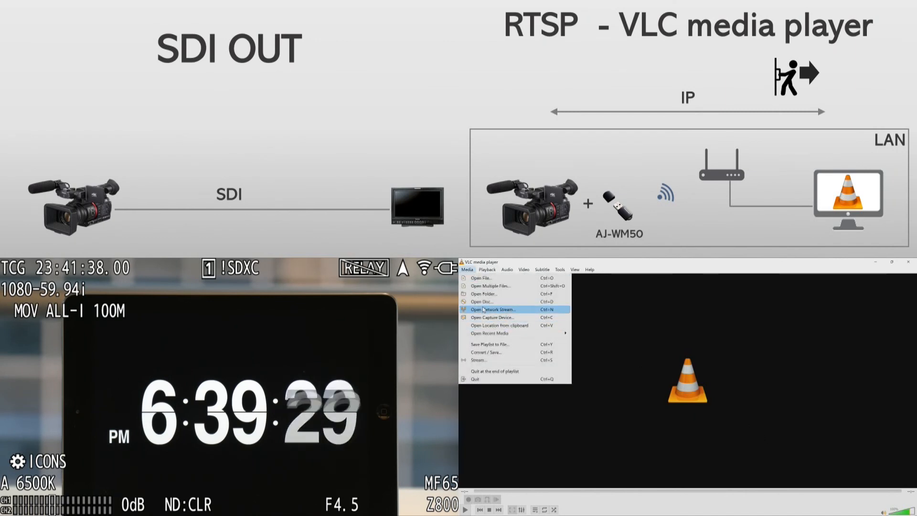
pyautogui.click(492, 308)
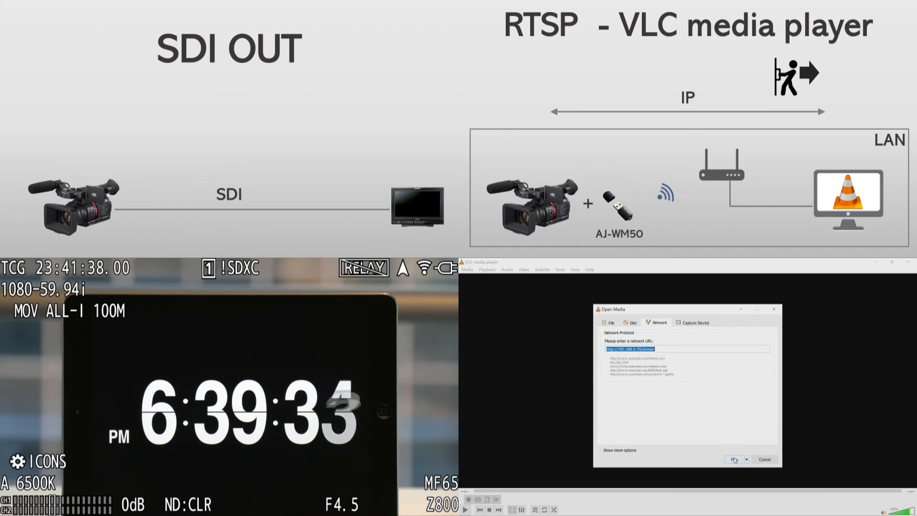
pyautogui.click(735, 459)
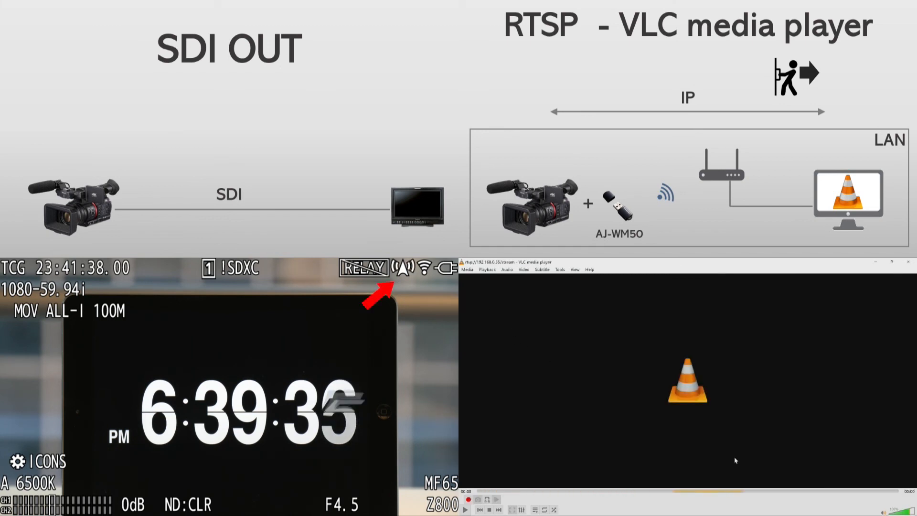
pyautogui.click(466, 510)
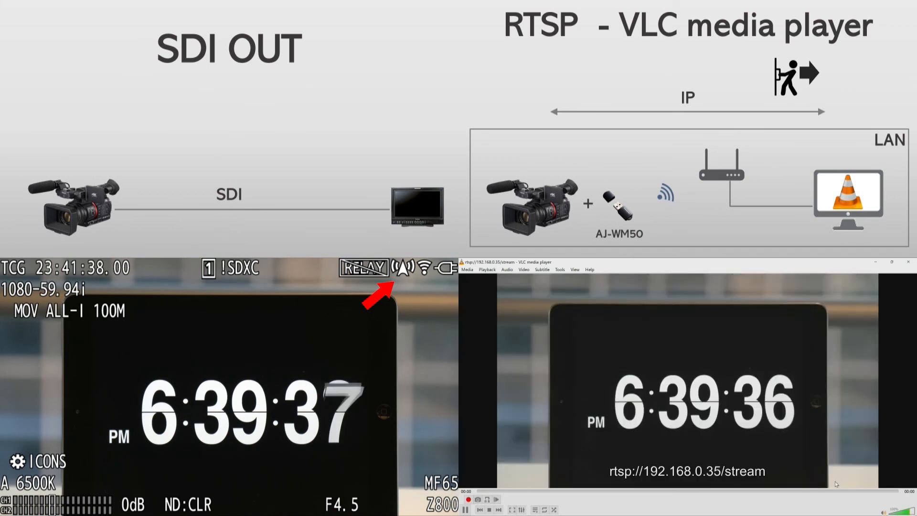